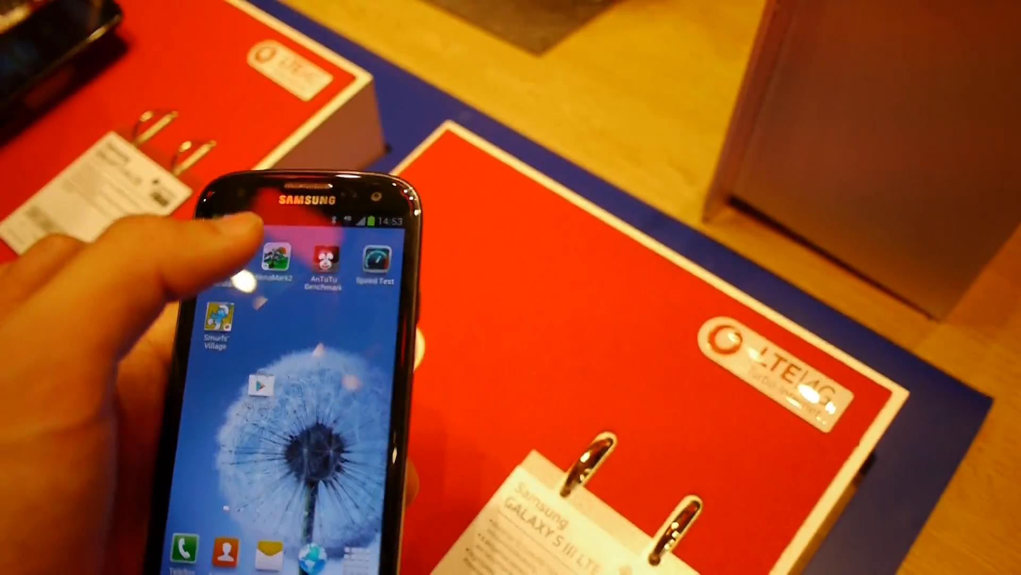
click(324, 260)
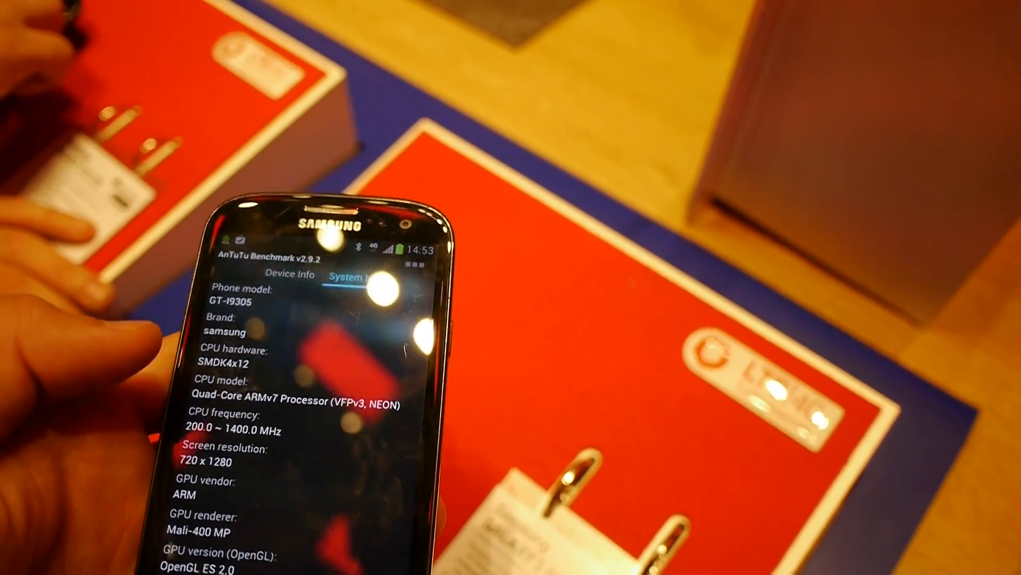